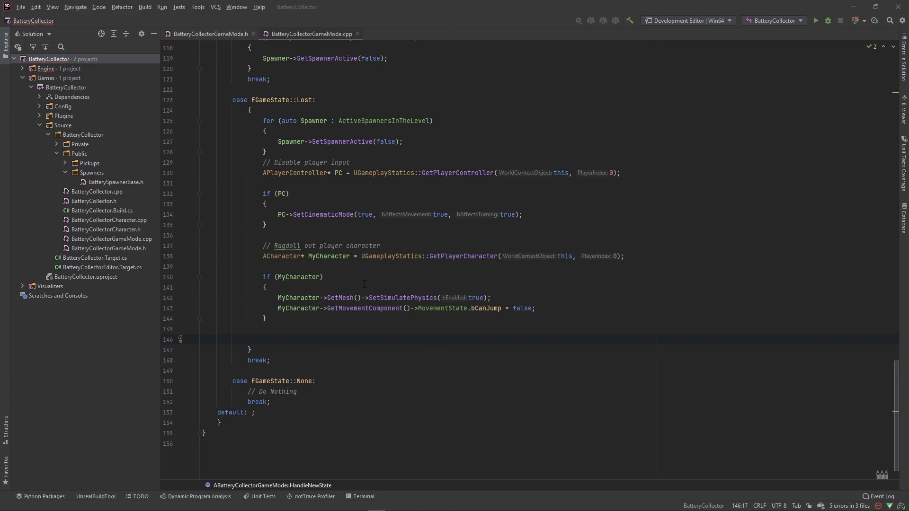
mouse_move(350, 265)
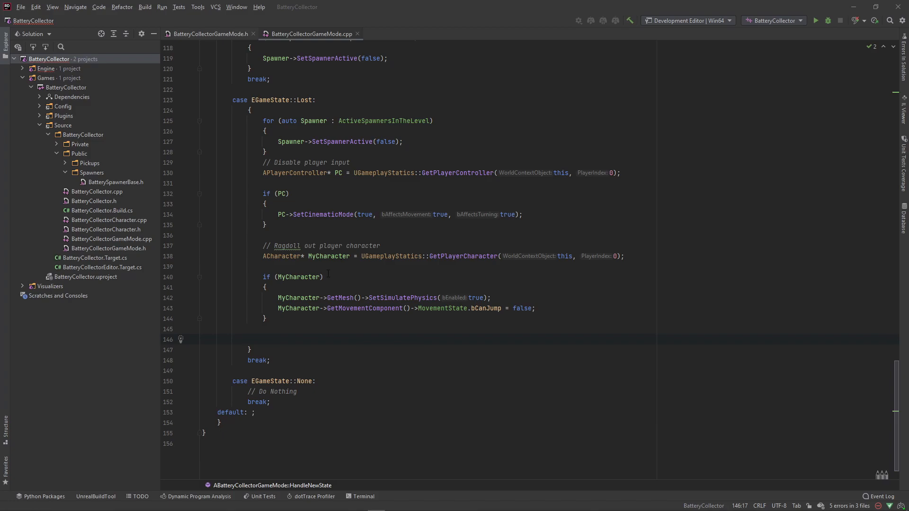
mouse_move(300, 344)
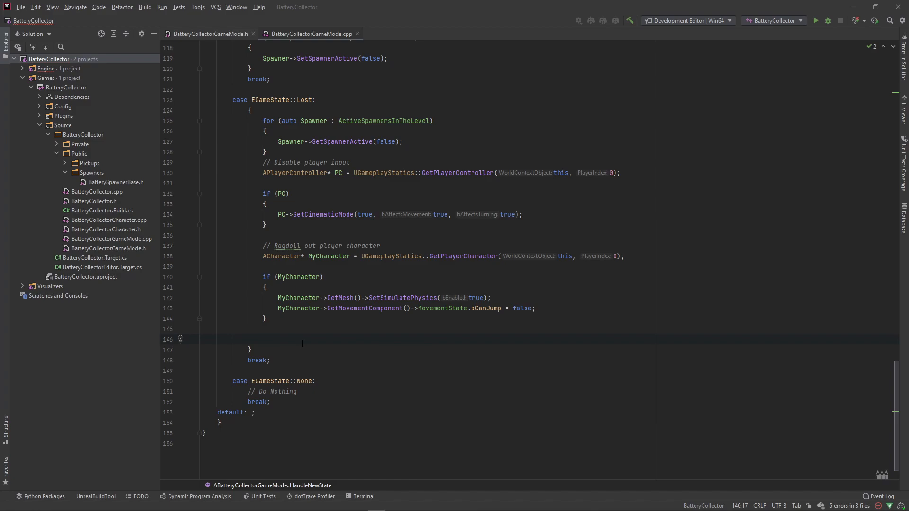
Step: Switch to the BatteryCollectorGameMode.h header file
left_click(208, 34)
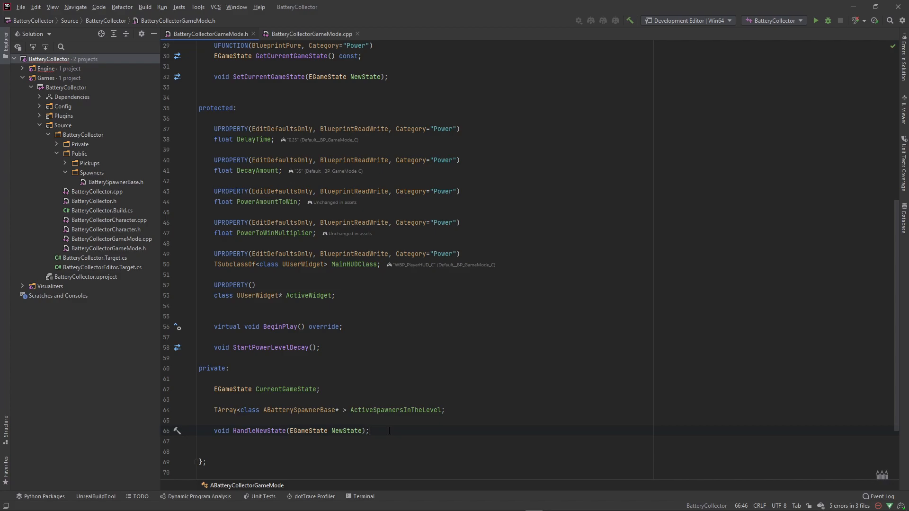
left_click(371, 431)
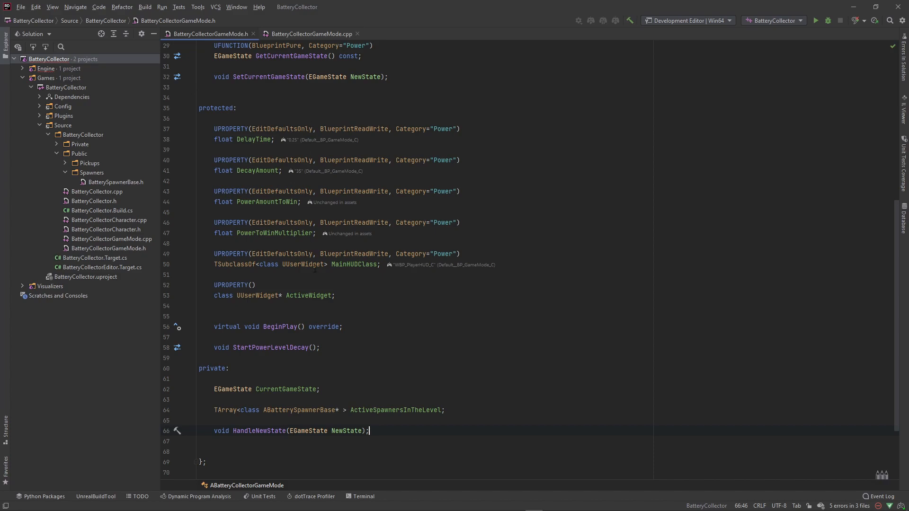
mouse_move(337, 287)
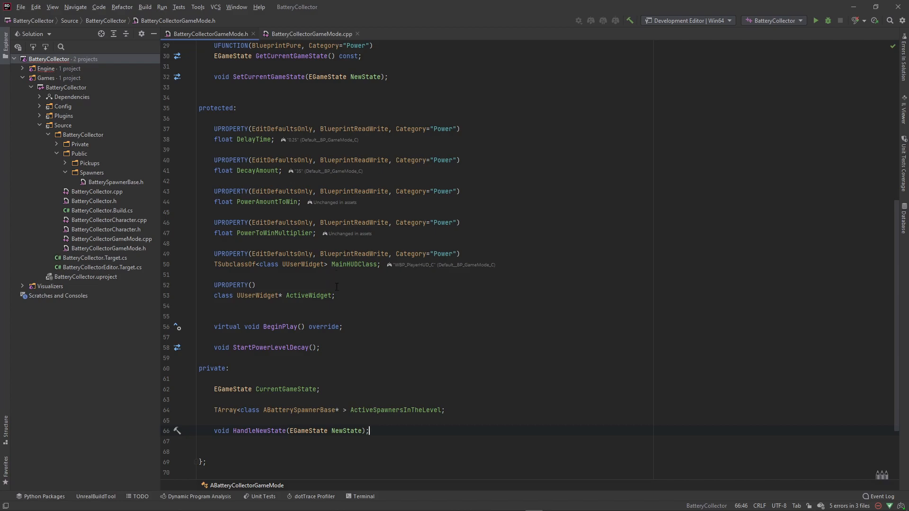
mouse_move(367, 345)
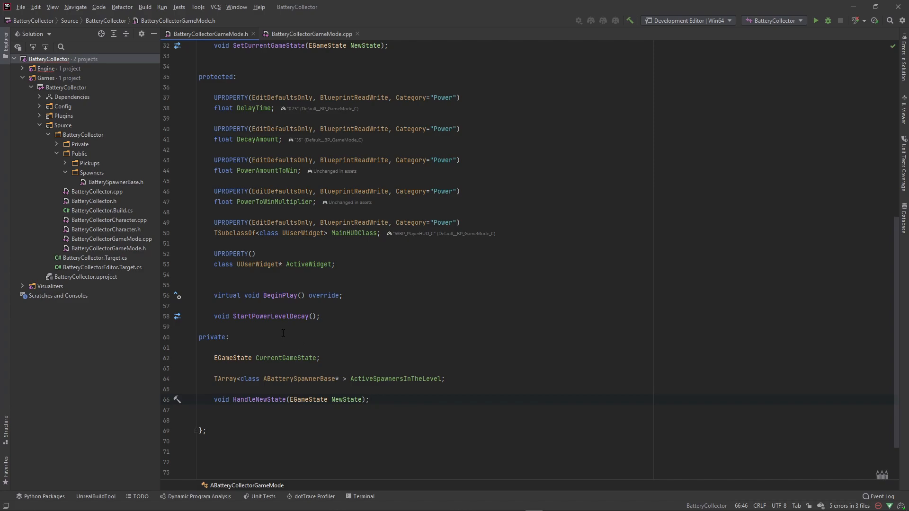
scroll("up", 3)
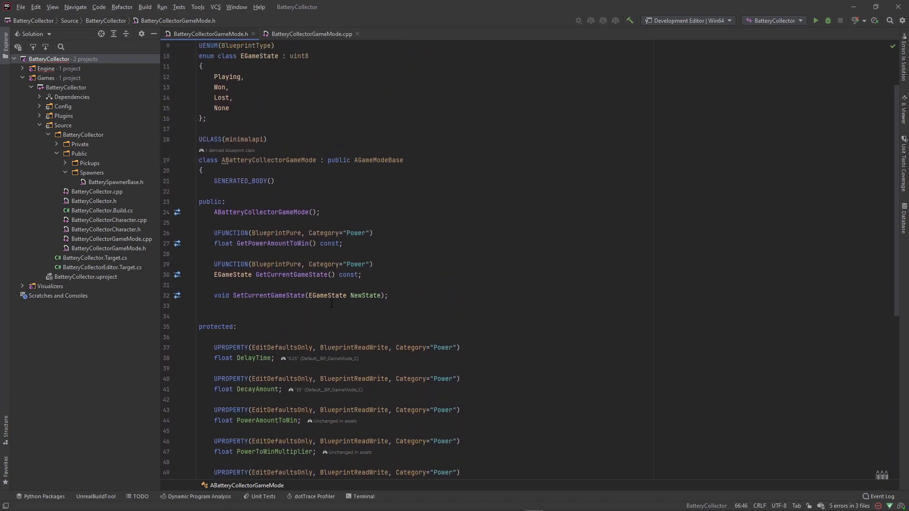
scroll("down", 3)
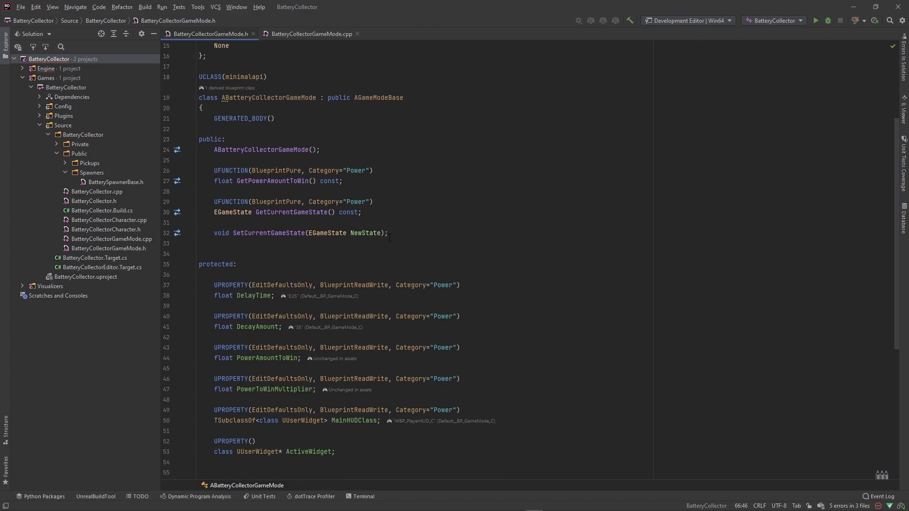
scroll("down", 3)
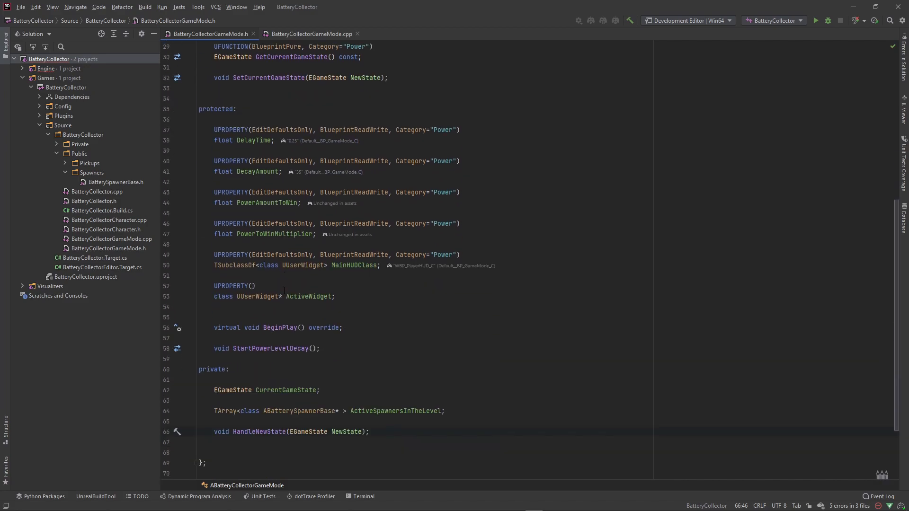
scroll("down", 3)
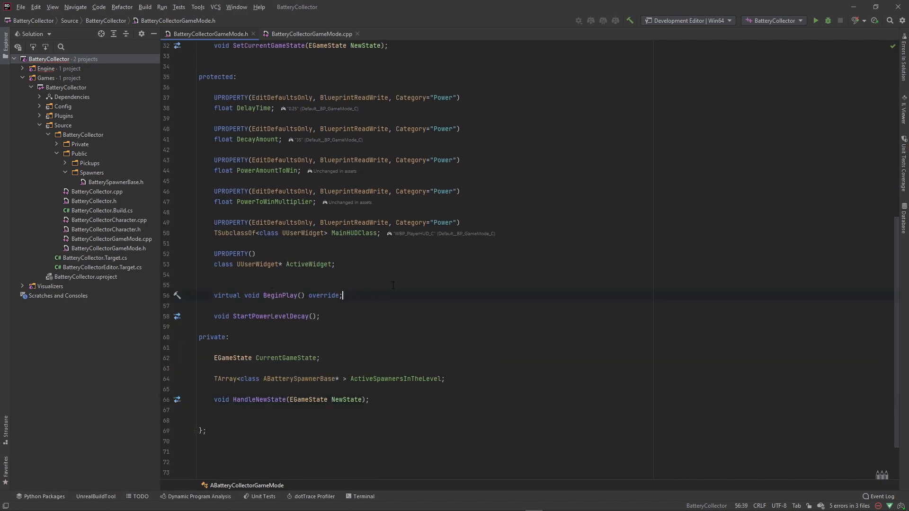
mouse_move(458, 285)
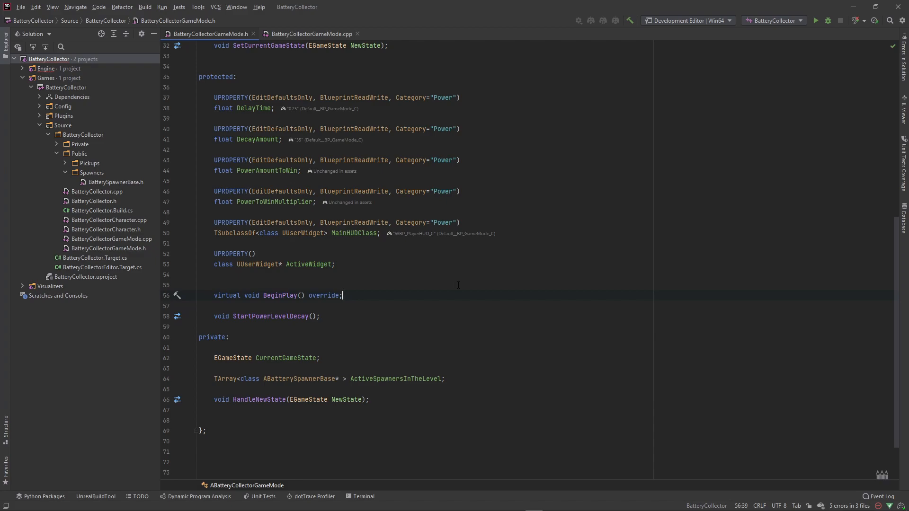
Step: Add UFUNCTION(BlueprintImplementableEvent, Category="Polish") below BeginPlay
type("UFUNCTION(")
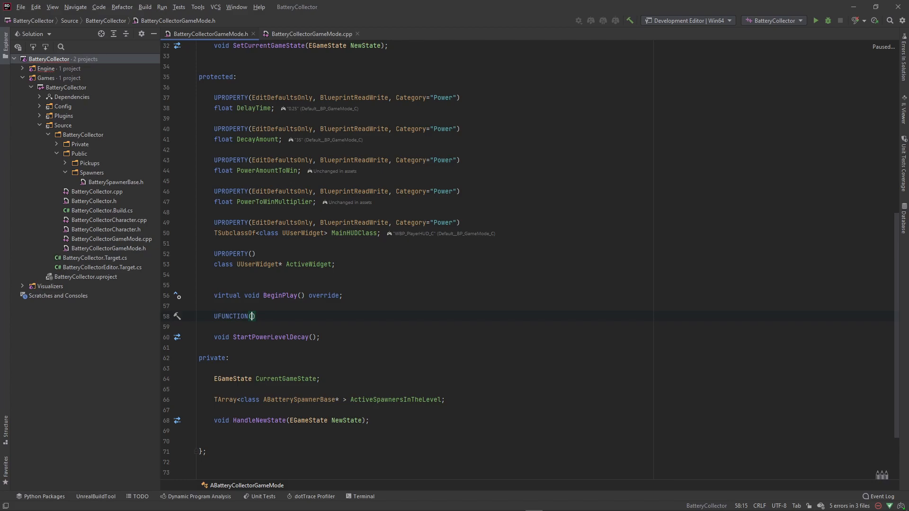
type("BLue")
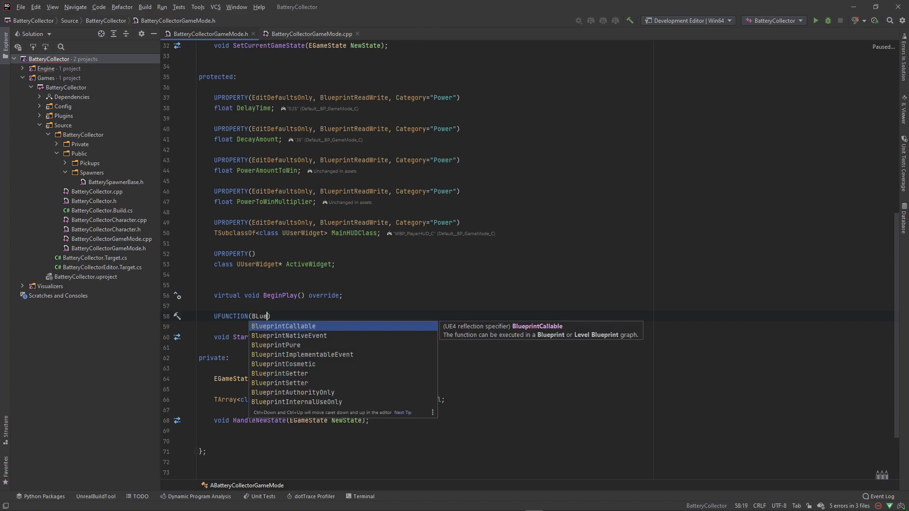
mouse_move(323, 338)
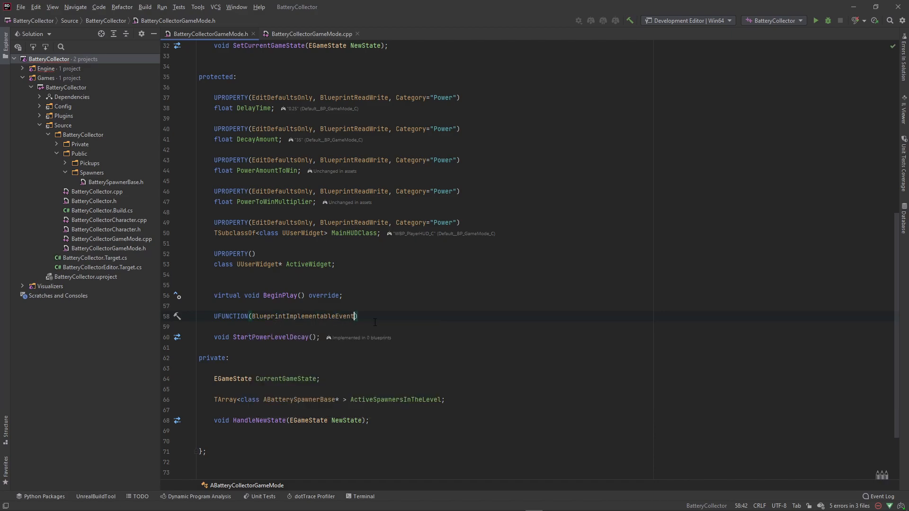
type(", Category=")
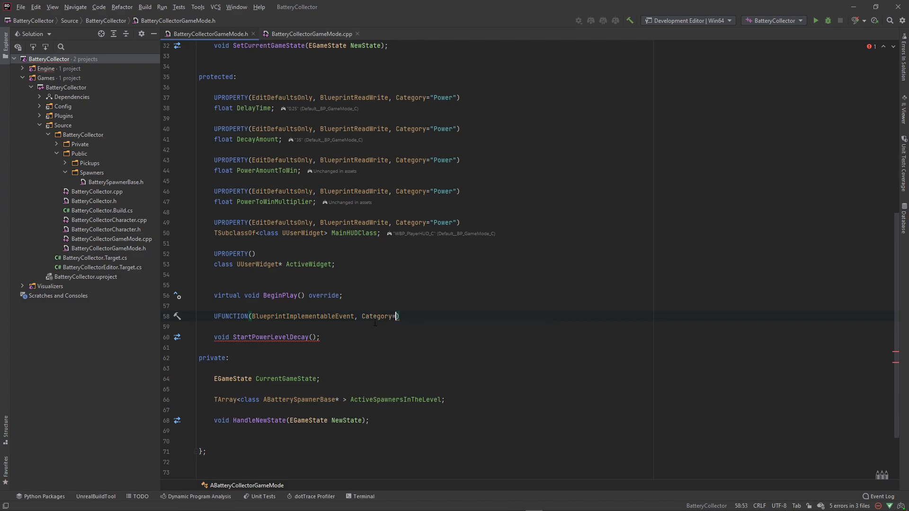
type("\"")
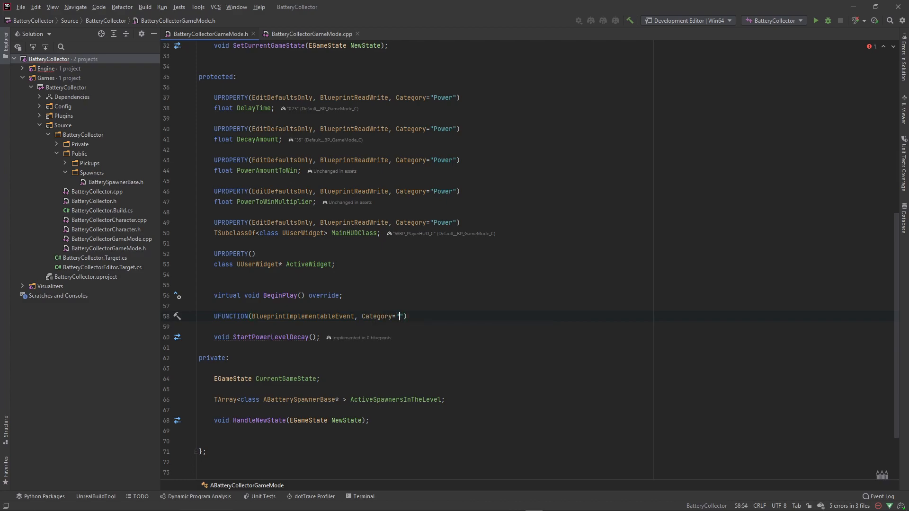
type("Polish")
type("void")
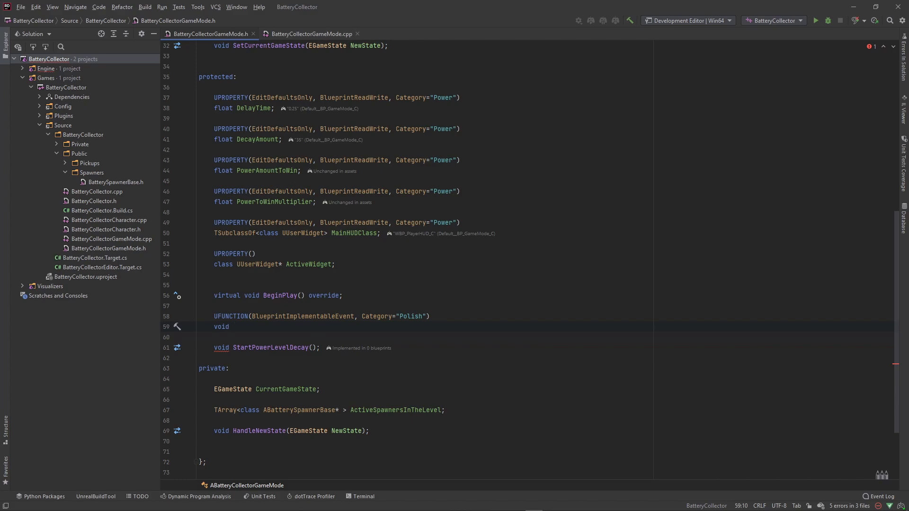
Step: Declare void RestartGame(); under the macro and select the RestartGame name
type("Restart")
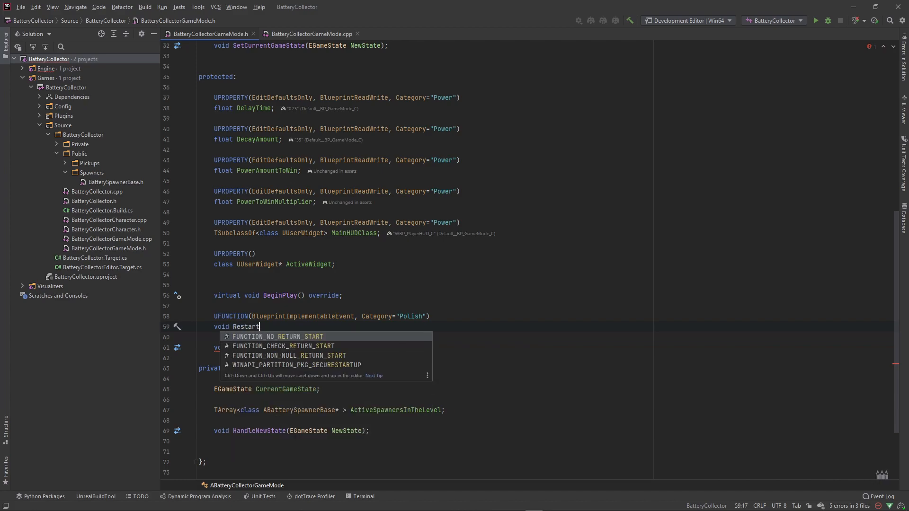
type("Game")
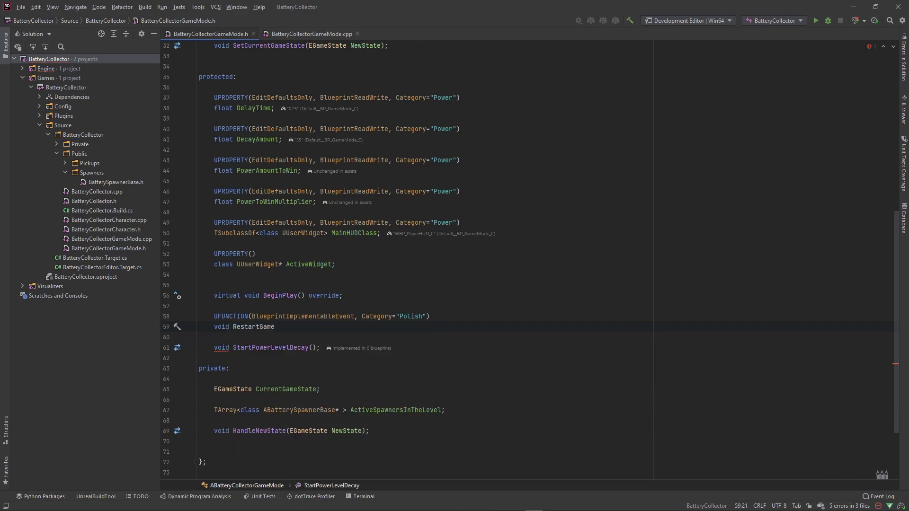
type("();")
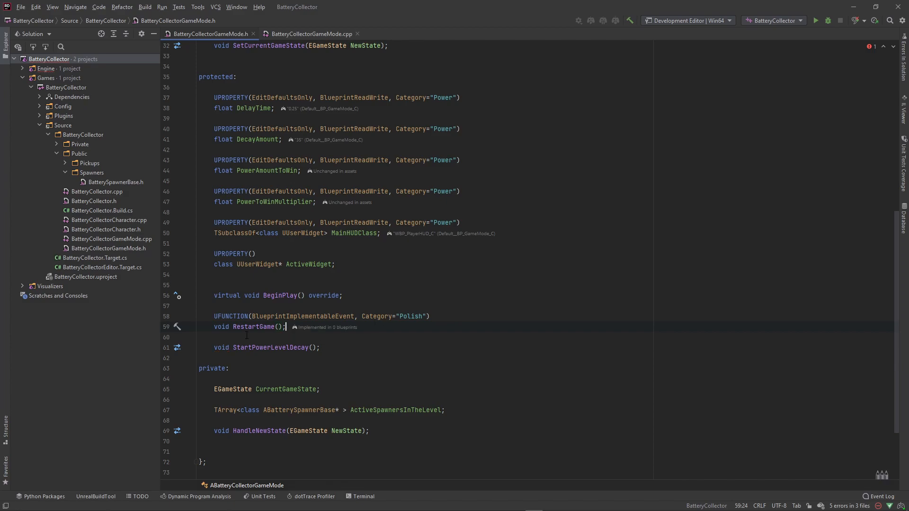
double_click(253, 327)
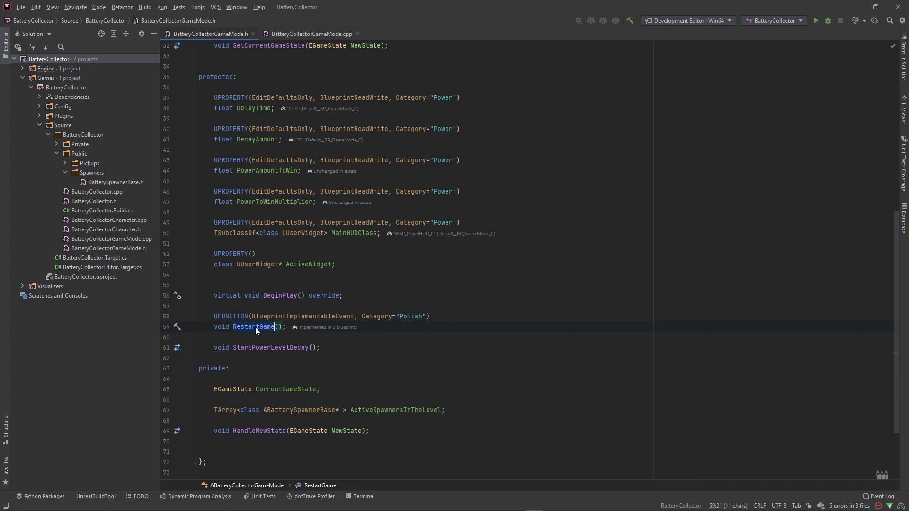
Step: Call RestartGame(); in the Lost case and after the spawner loop in the Won case
left_click(311, 34)
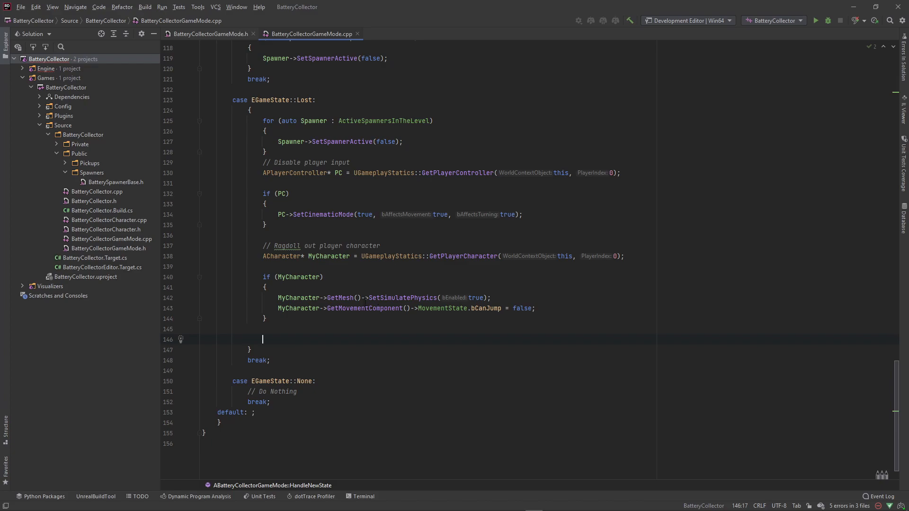
mouse_move(332, 295)
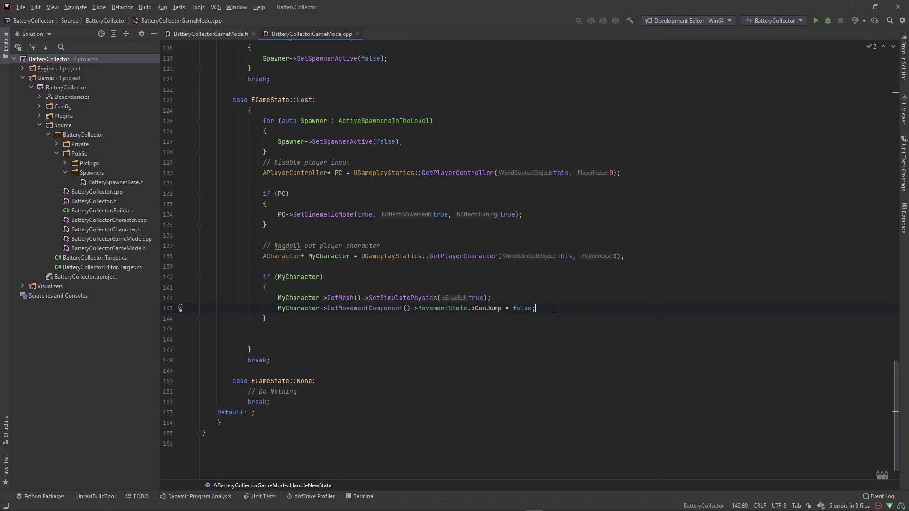
type("RestartGame();")
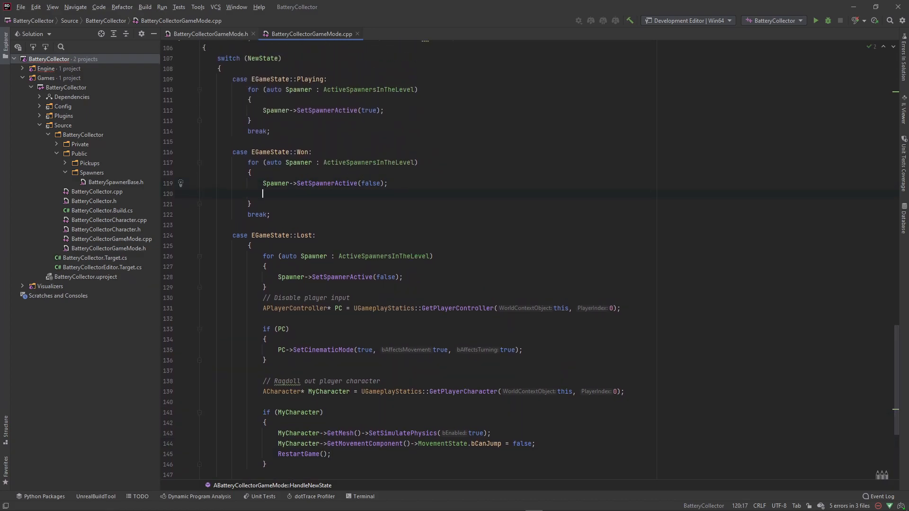
type("RestartGame()")
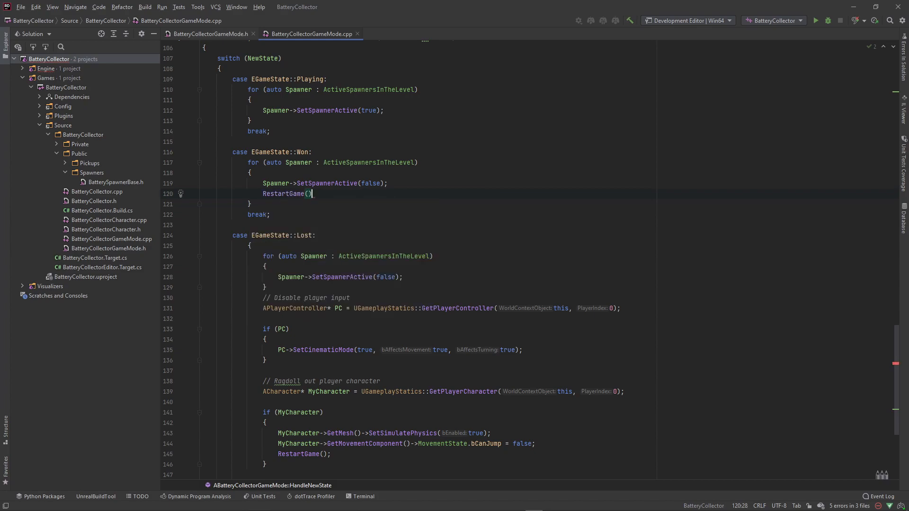
type(";")
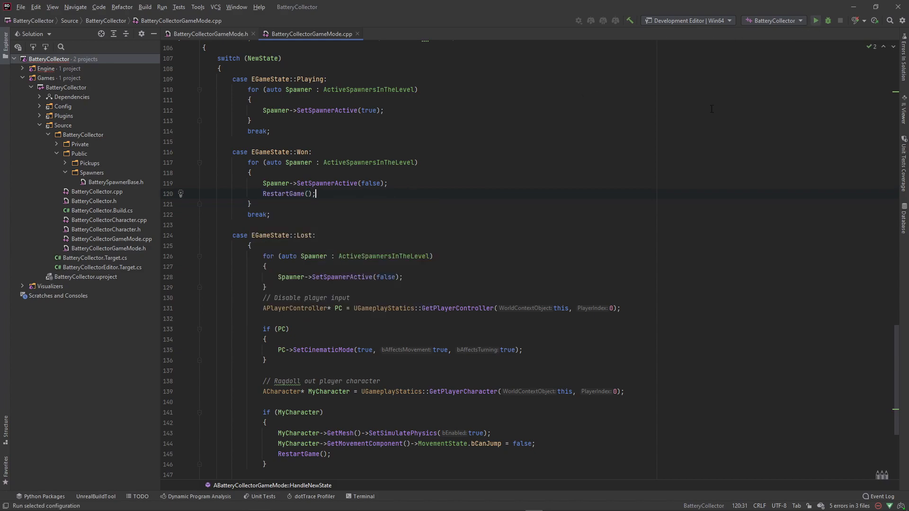
Step: Launch the project in Unreal Editor and bring up the Content Drawer
left_click(816, 19)
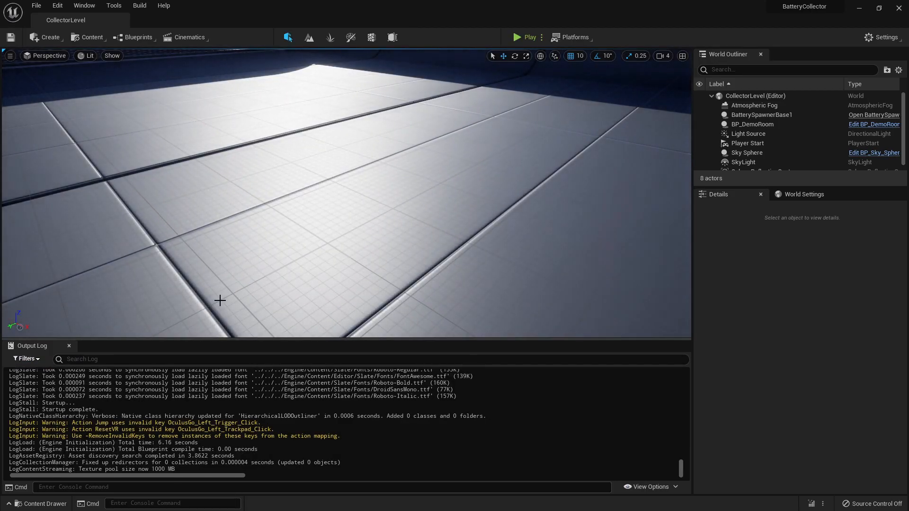
left_click(33, 504)
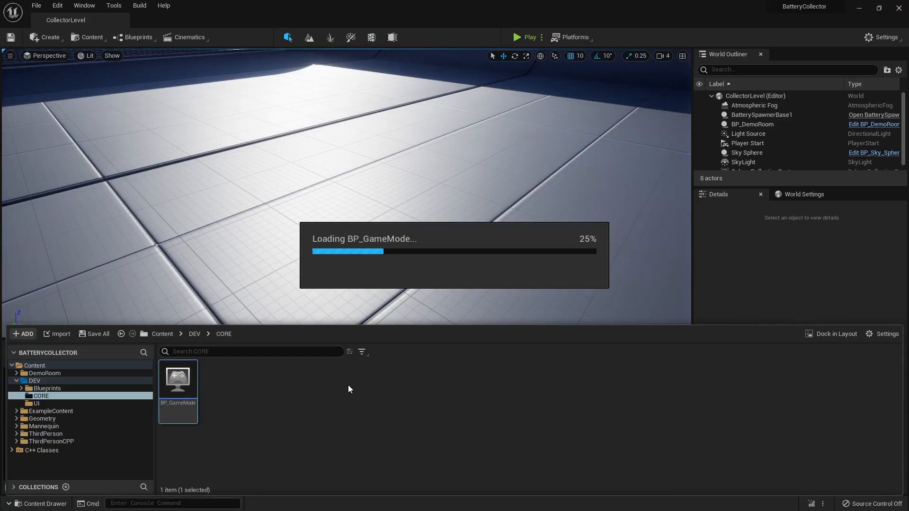
Step: In BP_GameMode's full blueprint editor, override the Restart Game event
double_click(178, 379)
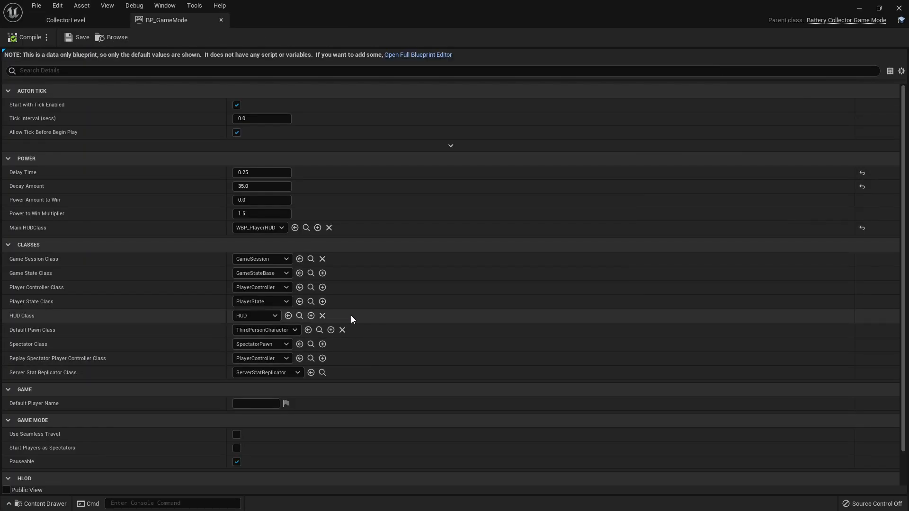
left_click(418, 55)
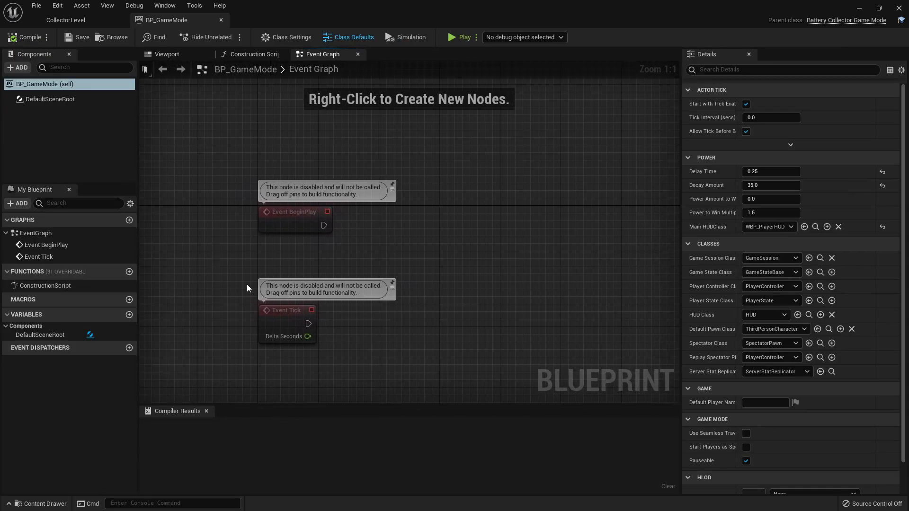
scroll("down", 3)
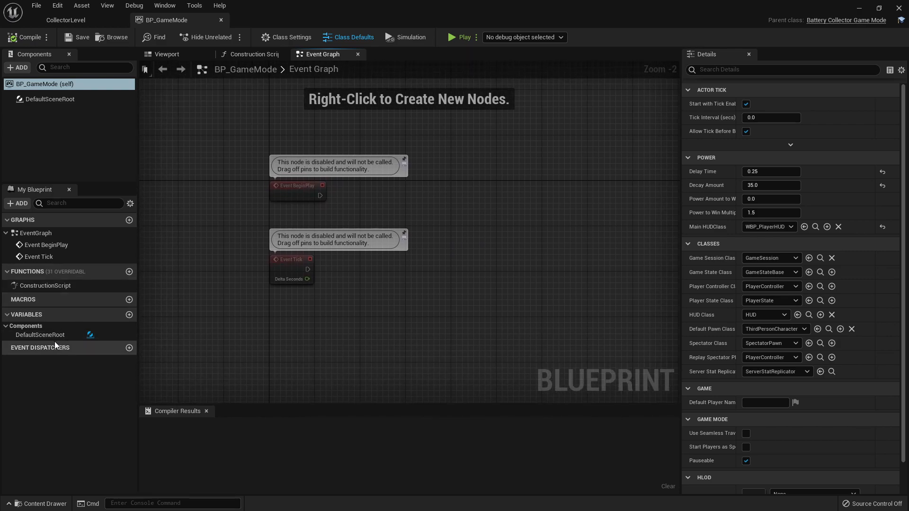
left_click(100, 271)
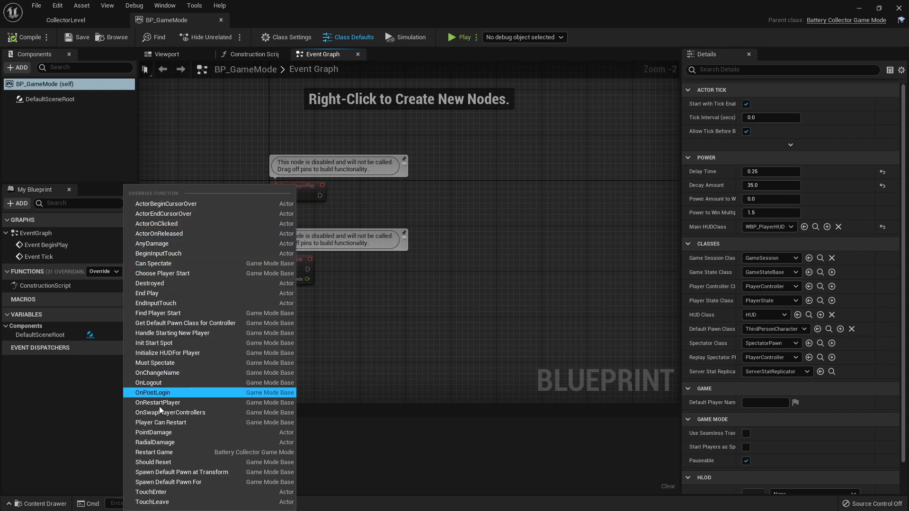
left_click(153, 451)
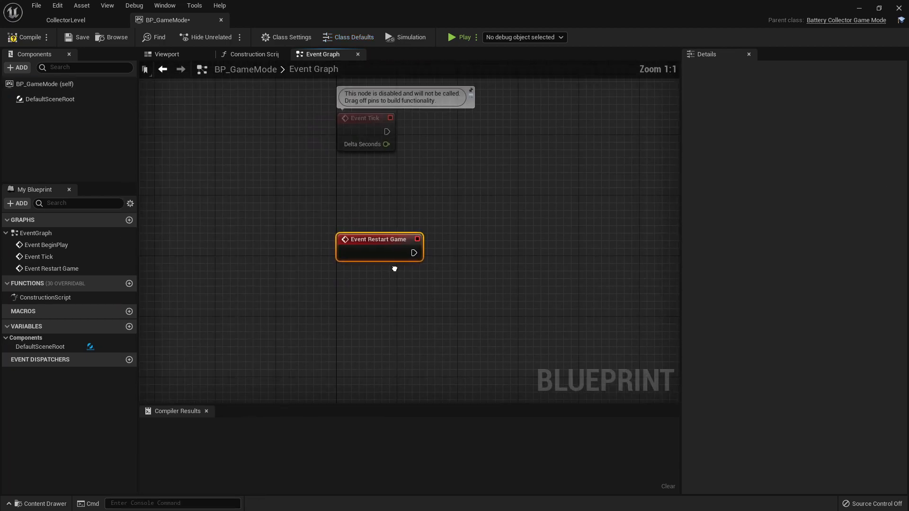
Step: Wire a Delay node of 3.0 seconds after Event Restart Game
left_click_drag(414, 252, 360, 226)
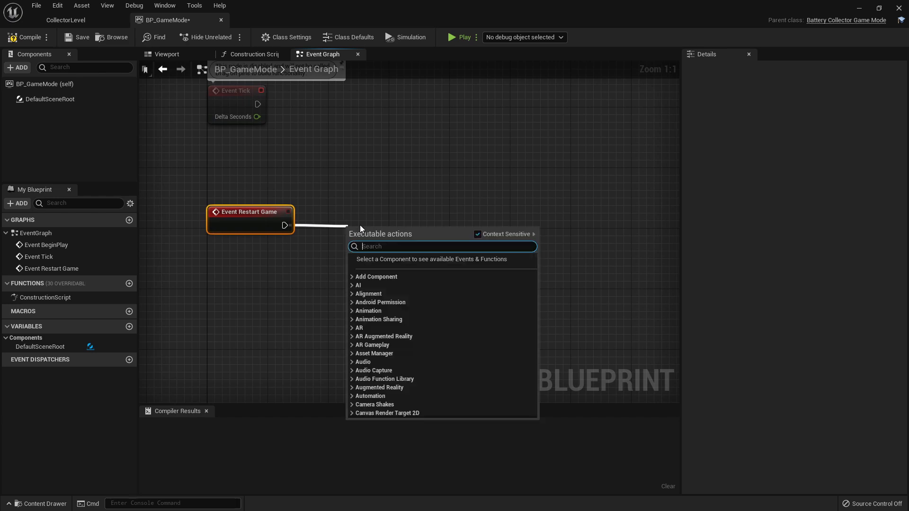
type("Delay")
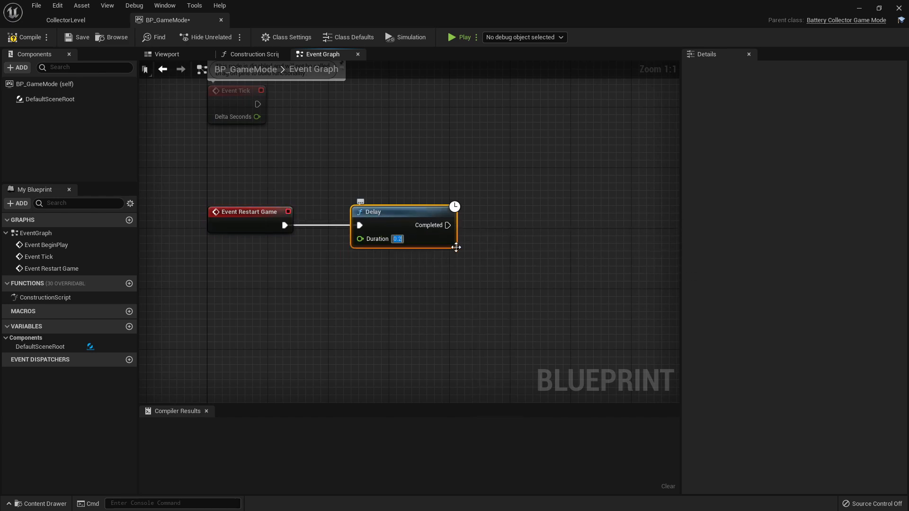
type("3.0")
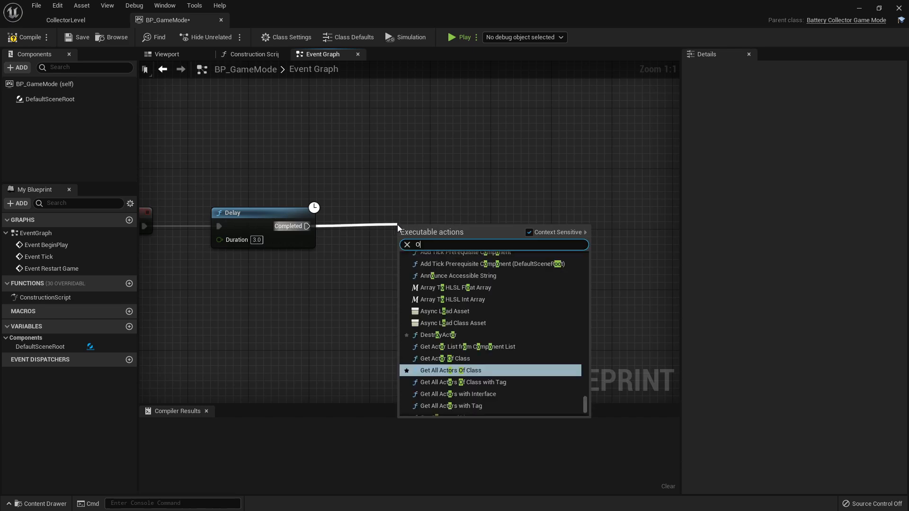
Step: Add Open Level (by Name) after the delay with Level Name CollectorLevel
type("Open")
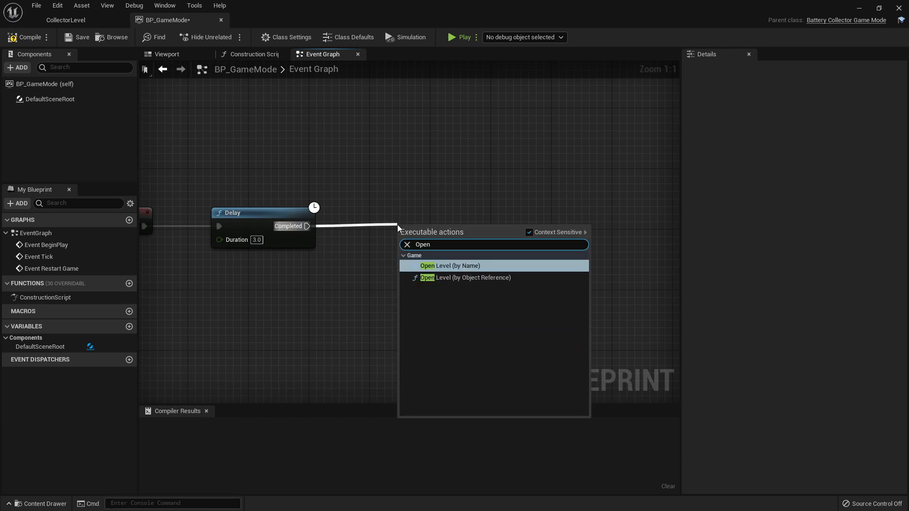
left_click(450, 265)
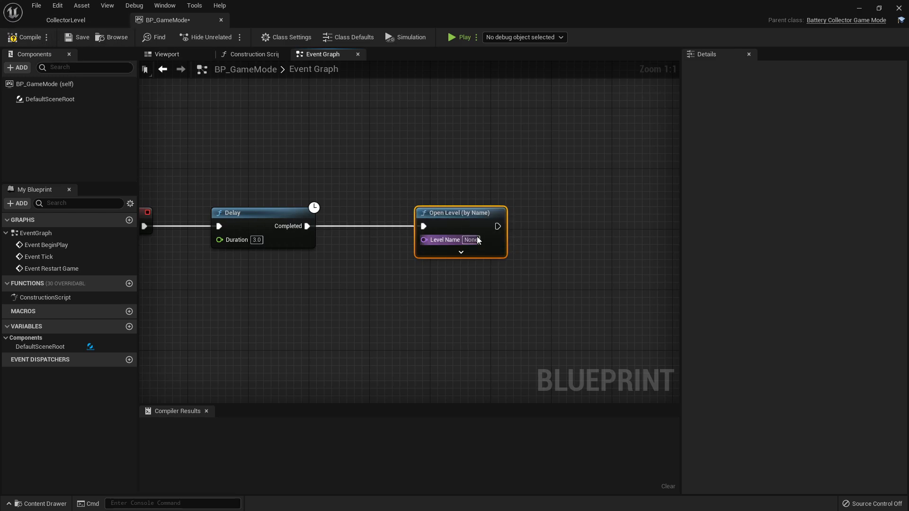
type("Colle")
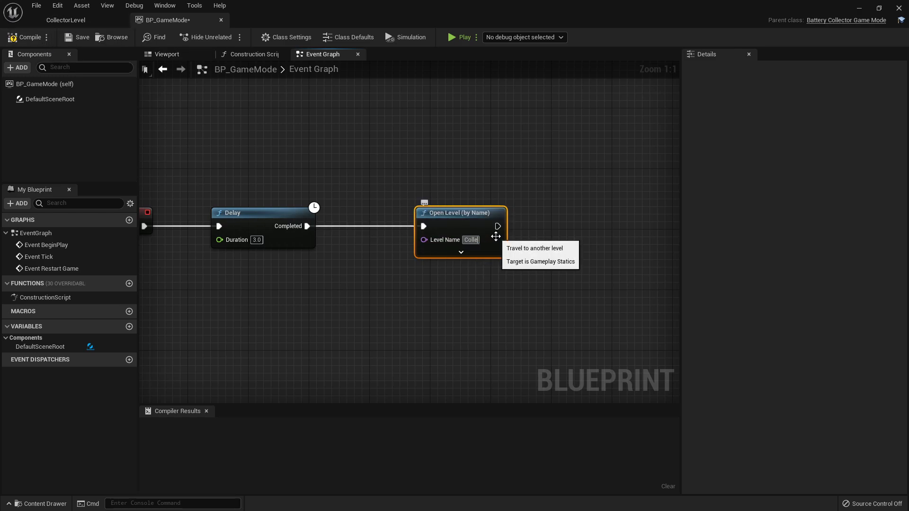
type("CollectorLevel")
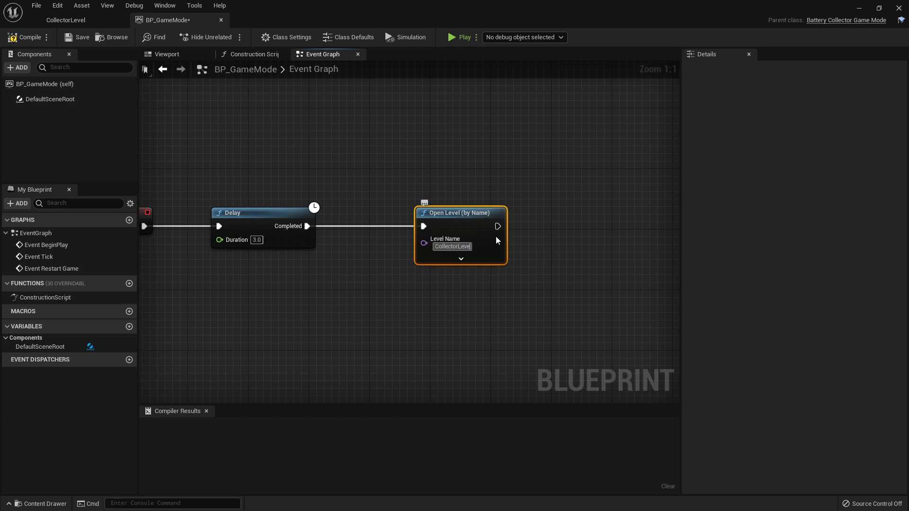
left_click(461, 258)
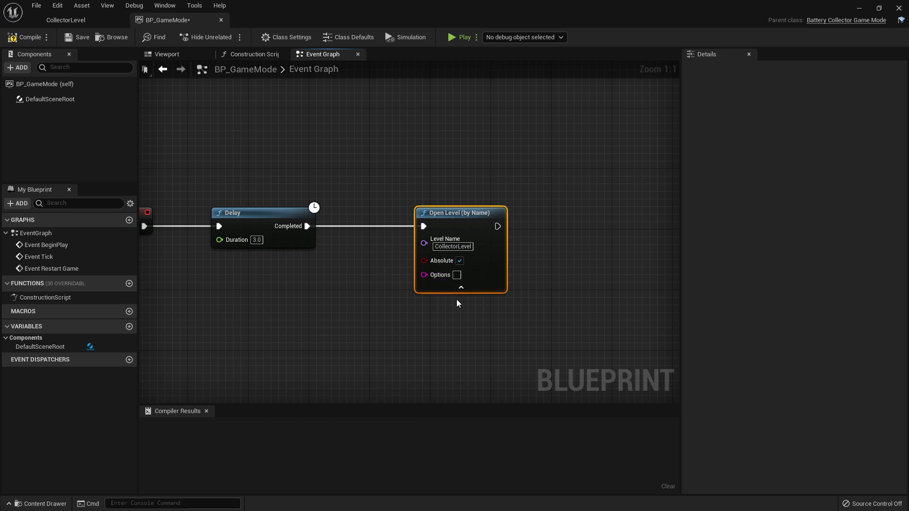
Step: Compile BP_GameMode, view its Class Defaults, and return to the CollectorLevel editor
left_click(29, 37)
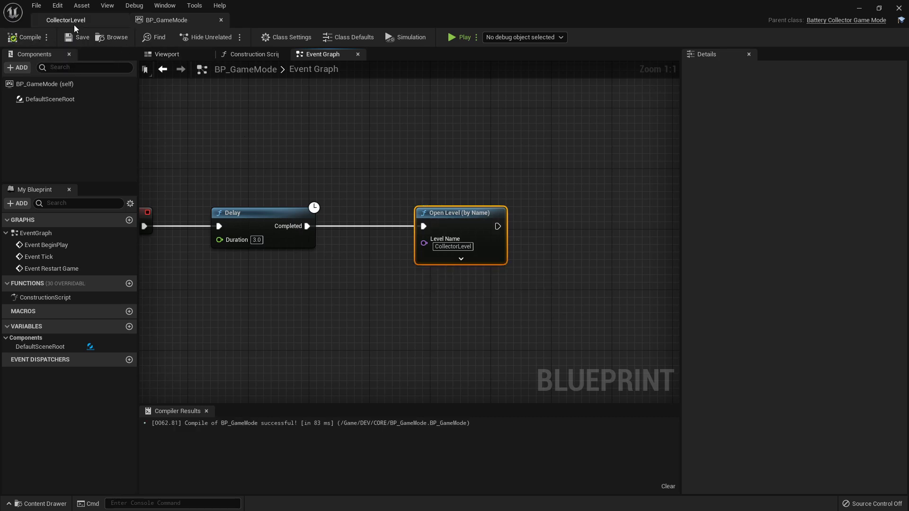
mouse_move(224, 152)
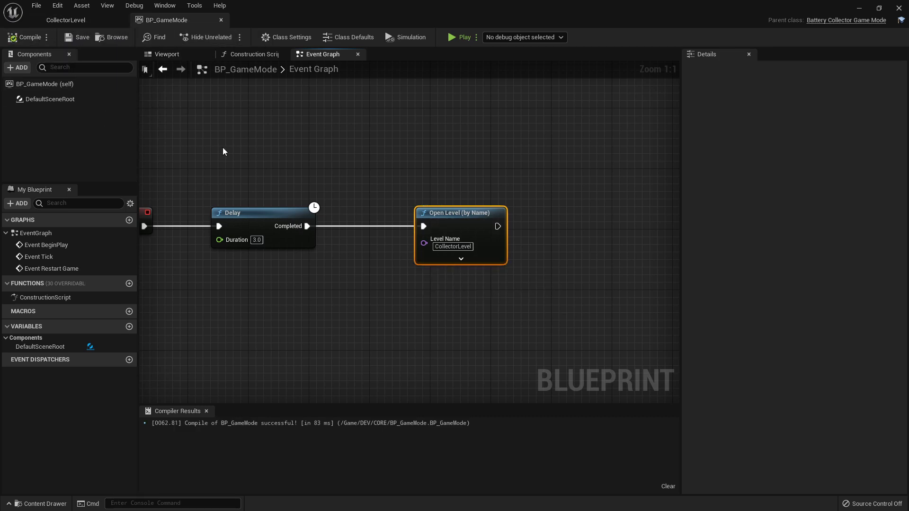
mouse_move(241, 56)
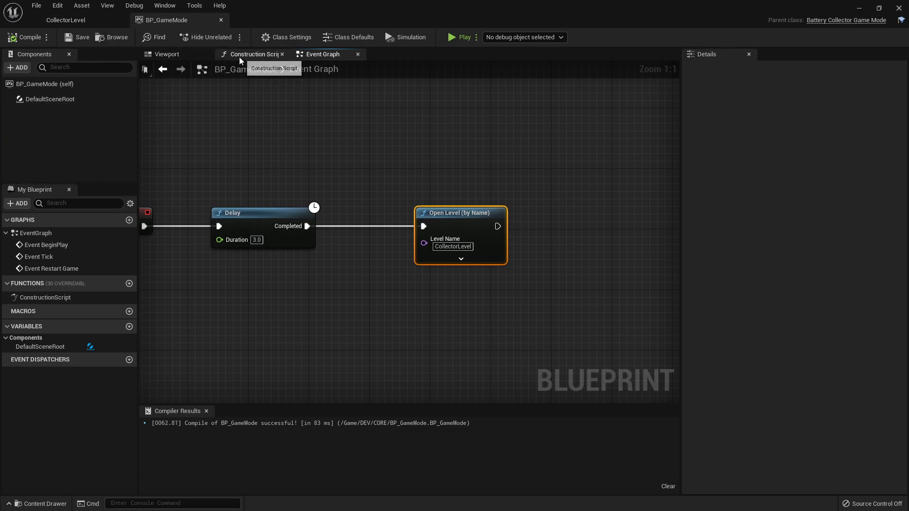
left_click(354, 38)
type("15")
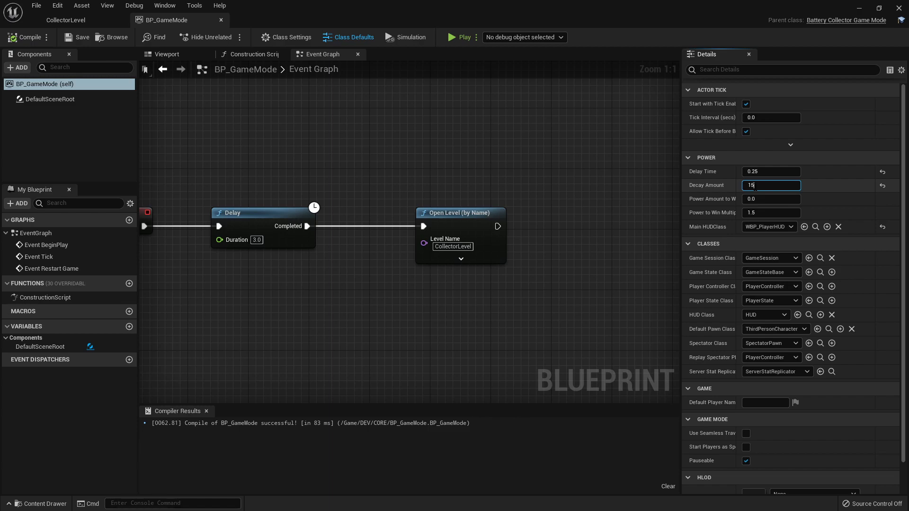
left_click(65, 20)
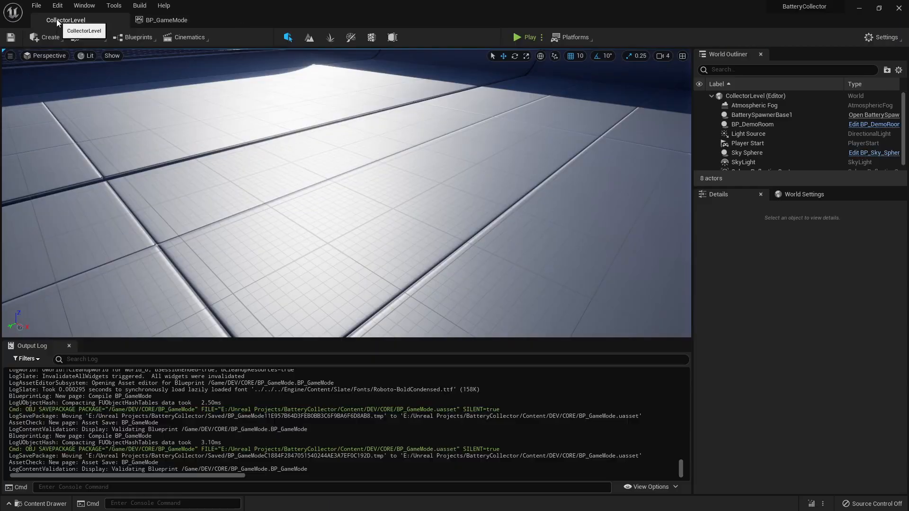
left_click(517, 37)
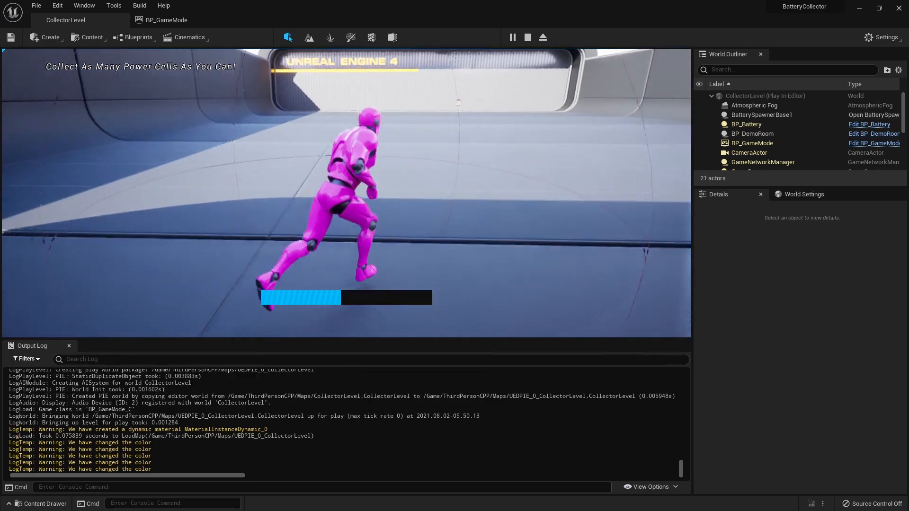
left_click(528, 37)
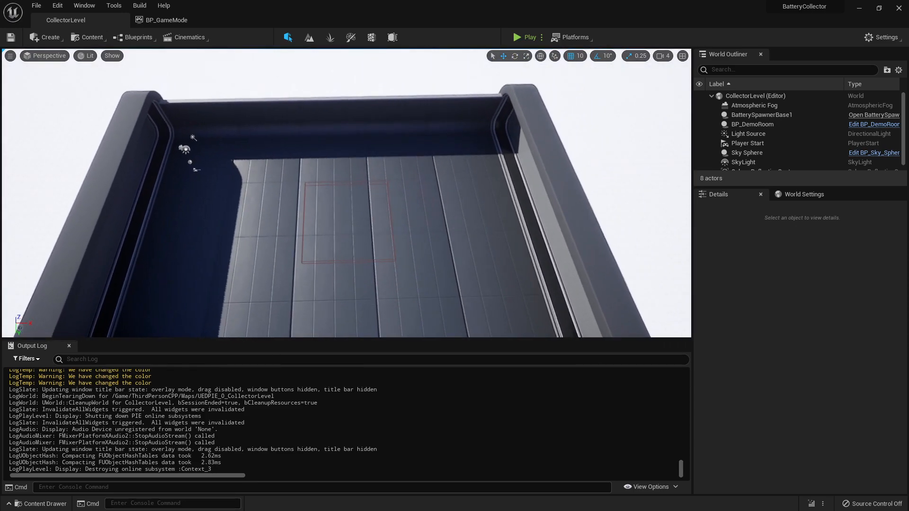
Step: Duplicate BatterySpawnerBase1 and move the copies to different spots around the arena floor
left_click(752, 124)
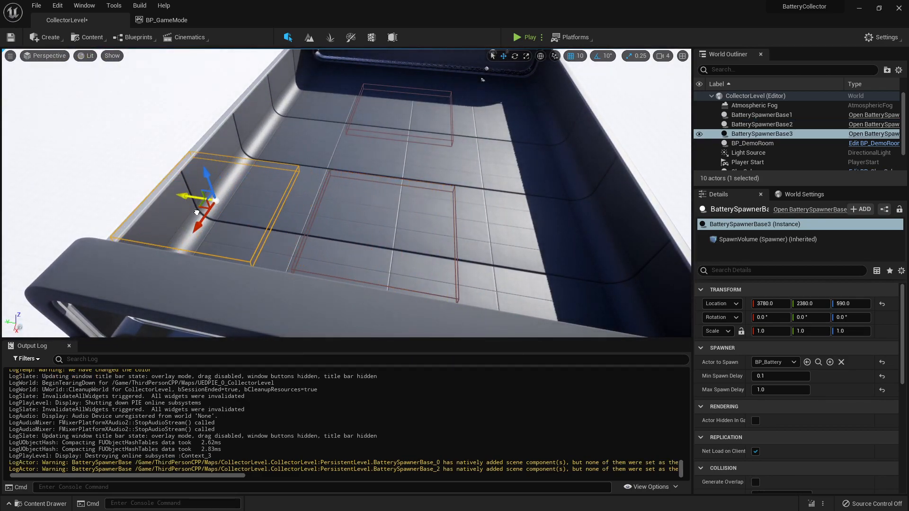
left_click_drag(200, 197, 258, 209)
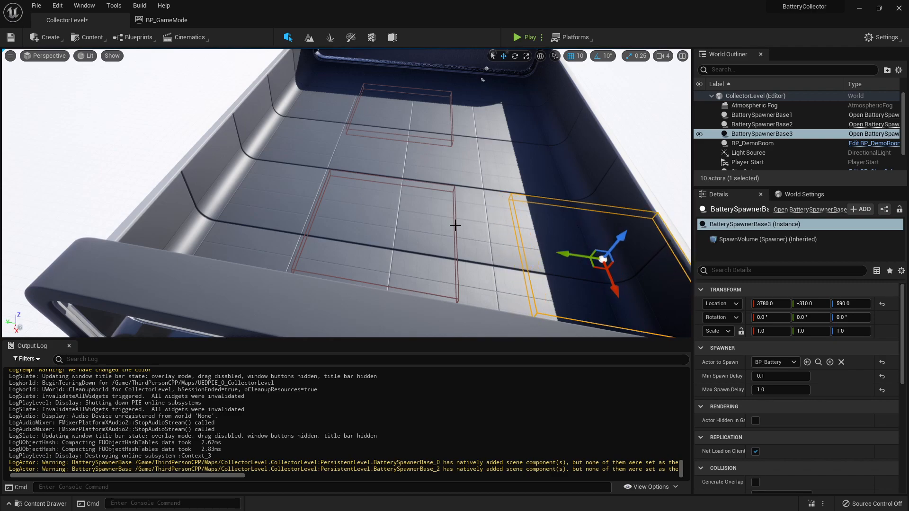
left_click(762, 124)
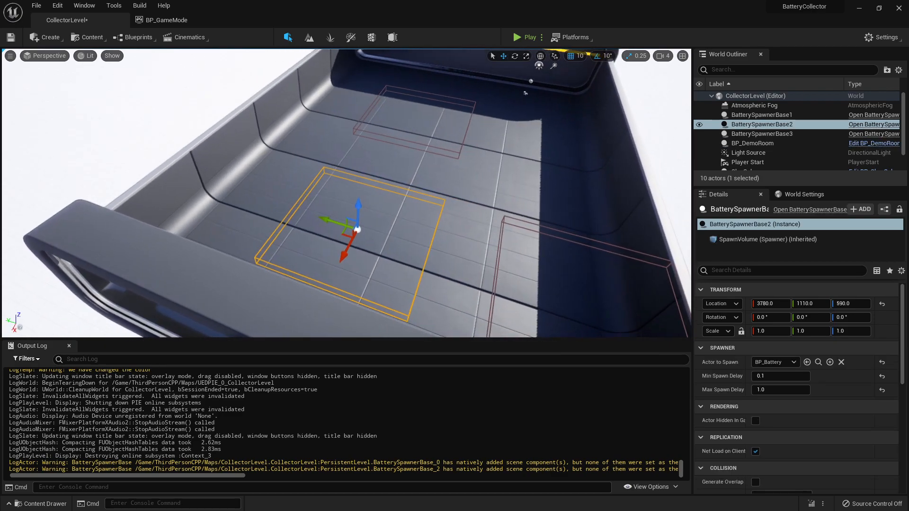
left_click_drag(344, 225, 192, 218)
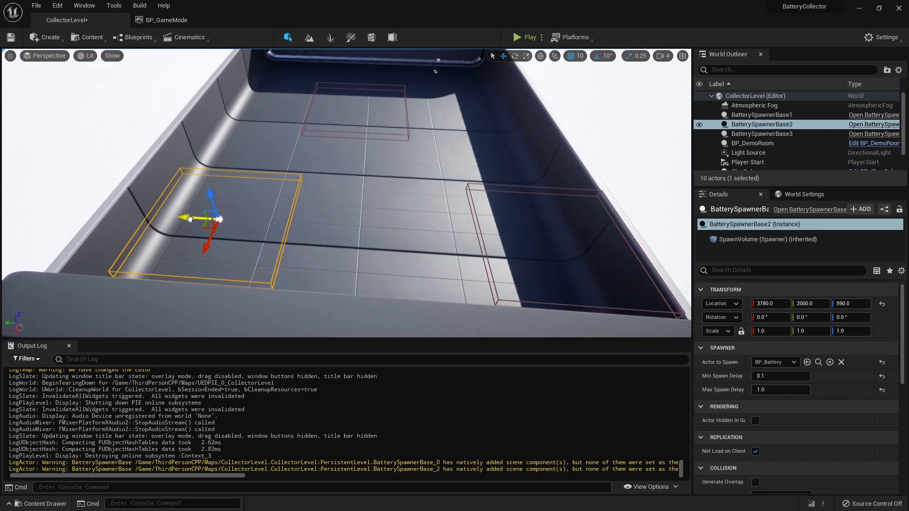
left_click_drag(189, 218, 227, 279)
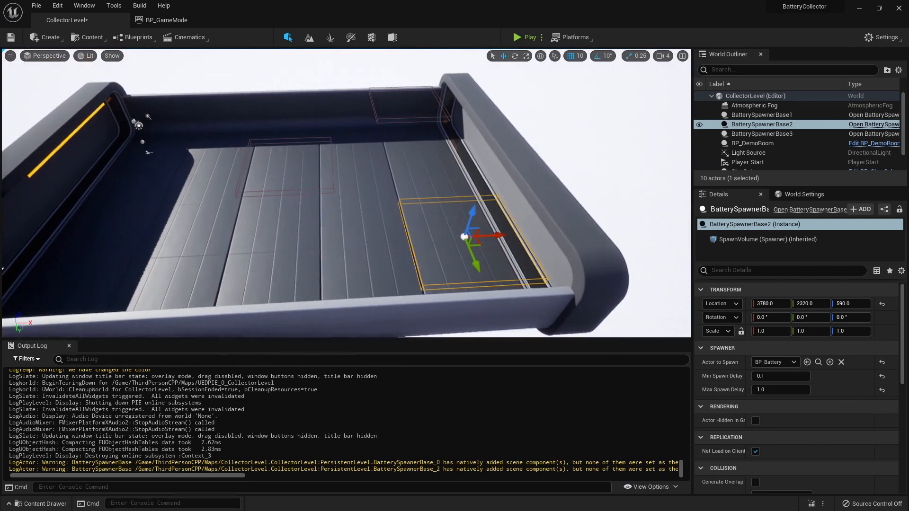
left_click(752, 143)
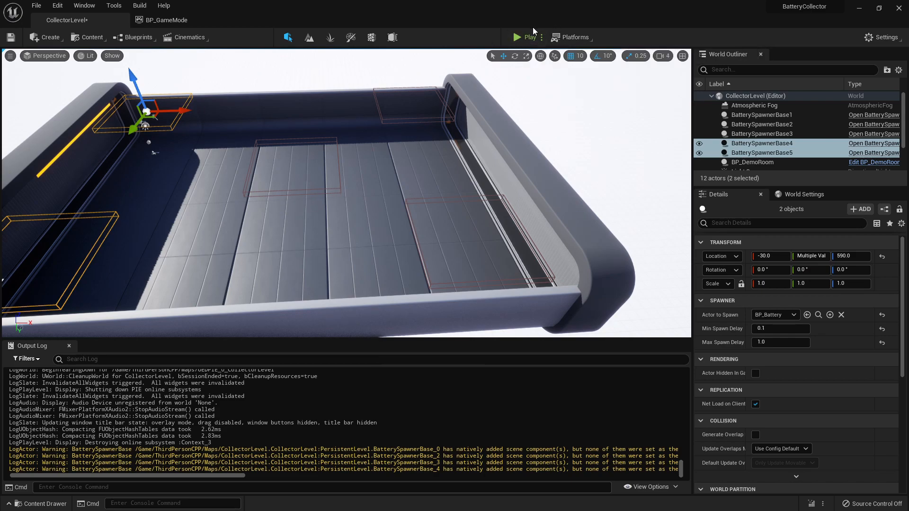
left_click(518, 37)
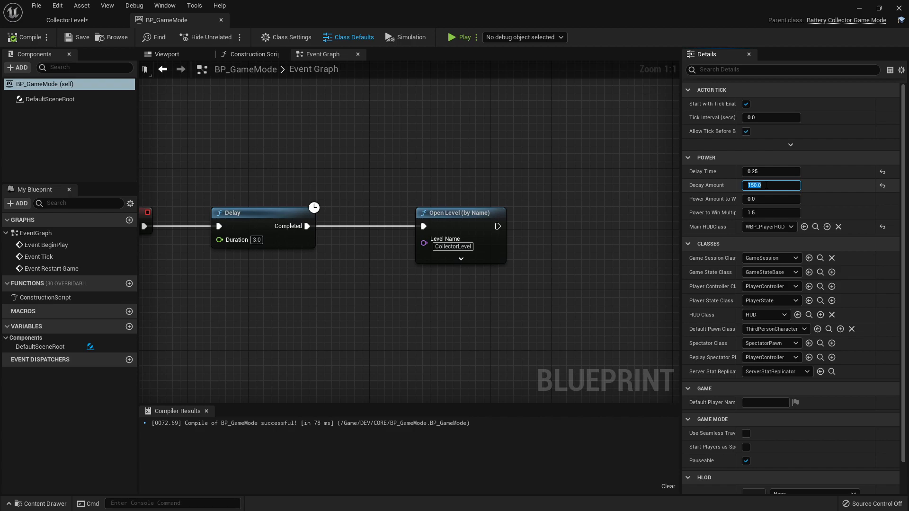
Step: Set Power > Decay Amount to 40.0 and recompile BP_GameMode
type("40.0")
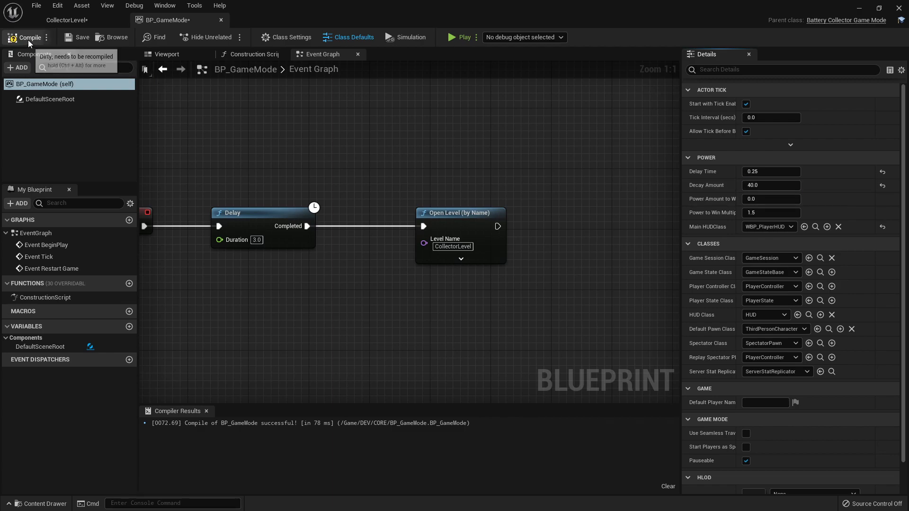
left_click(24, 37)
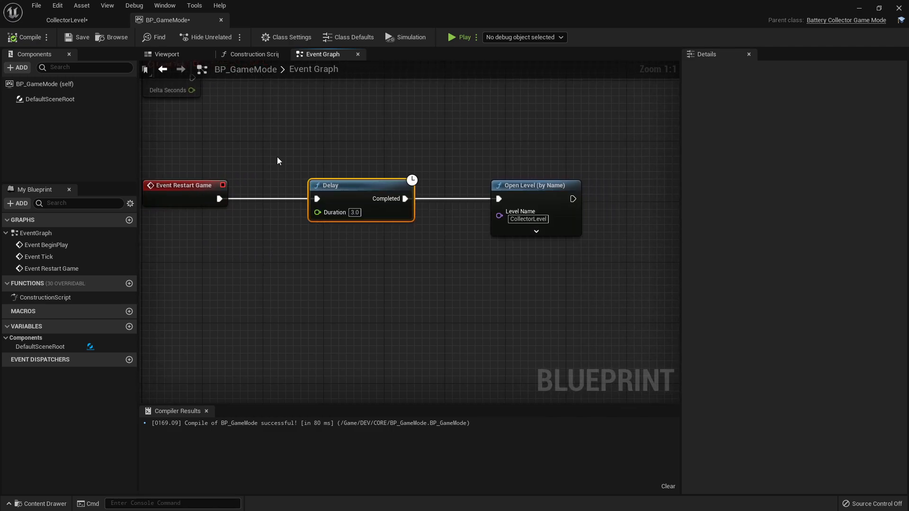
left_click(535, 185)
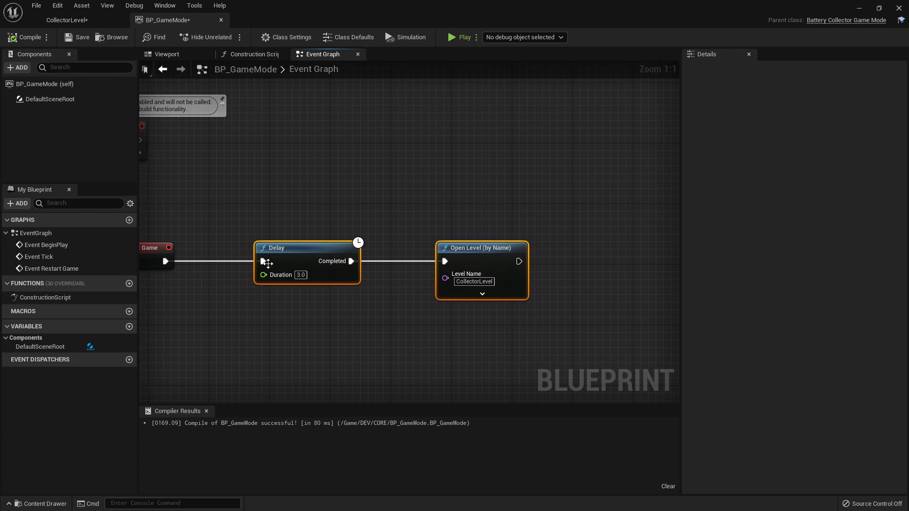
mouse_move(53, 30)
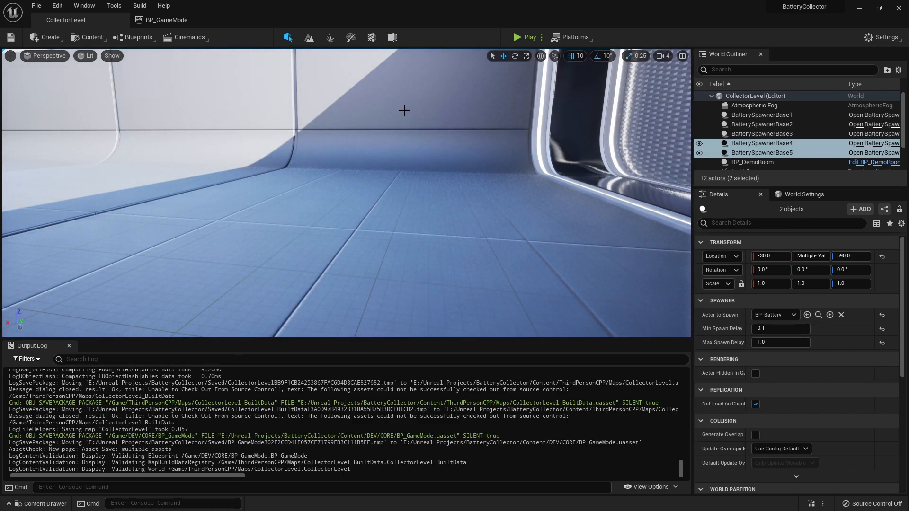
mouse_move(729, 347)
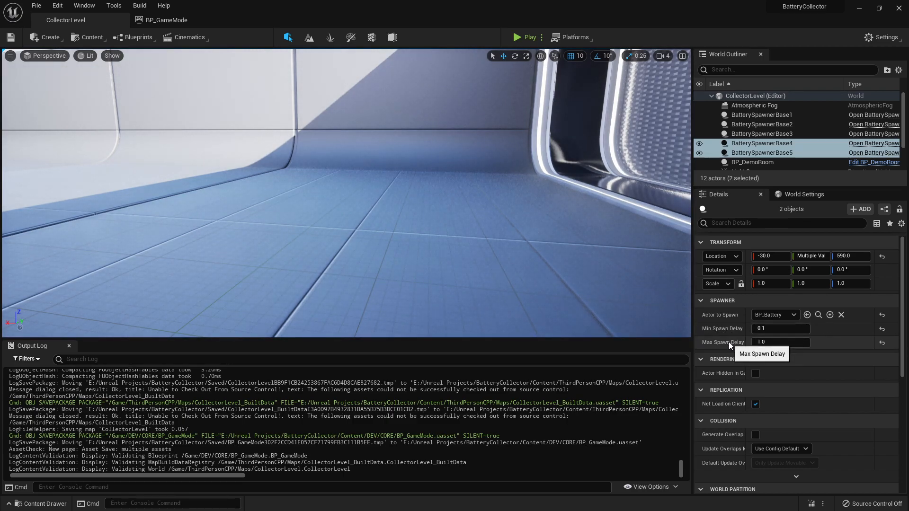
mouse_move(425, 76)
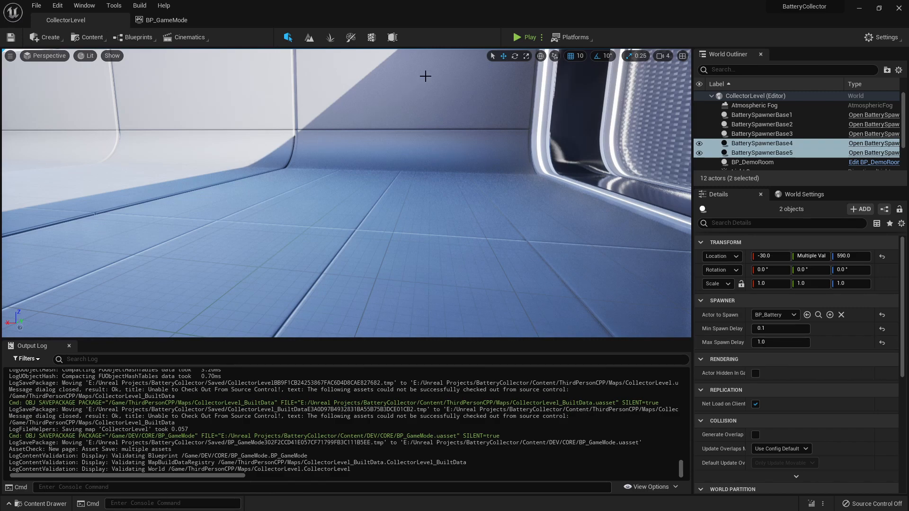
mouse_move(220, 80)
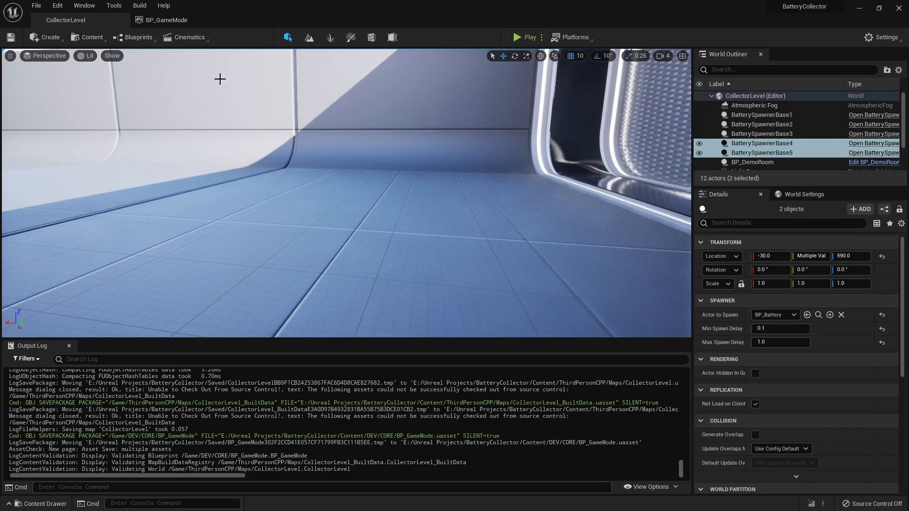
mouse_move(518, 41)
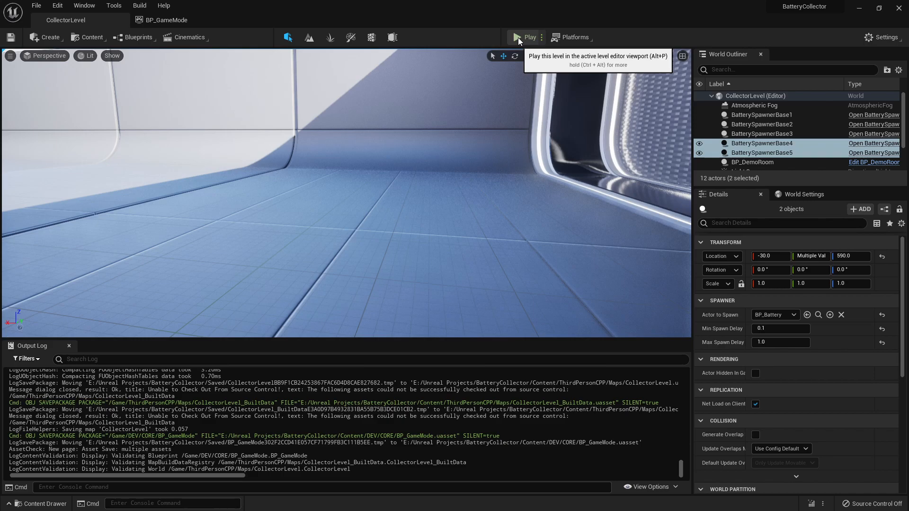
Step: Play the level and run the character forward with W among the spawned batteries
left_click(517, 37)
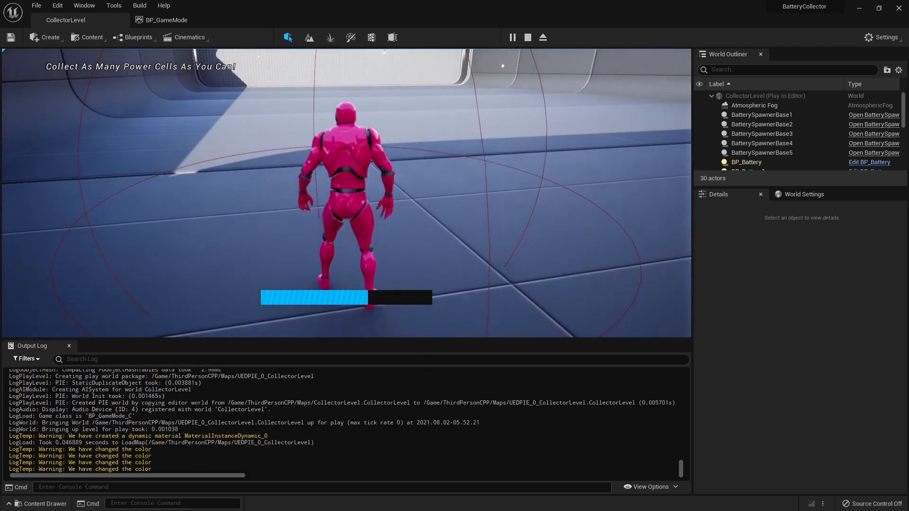
key("W")
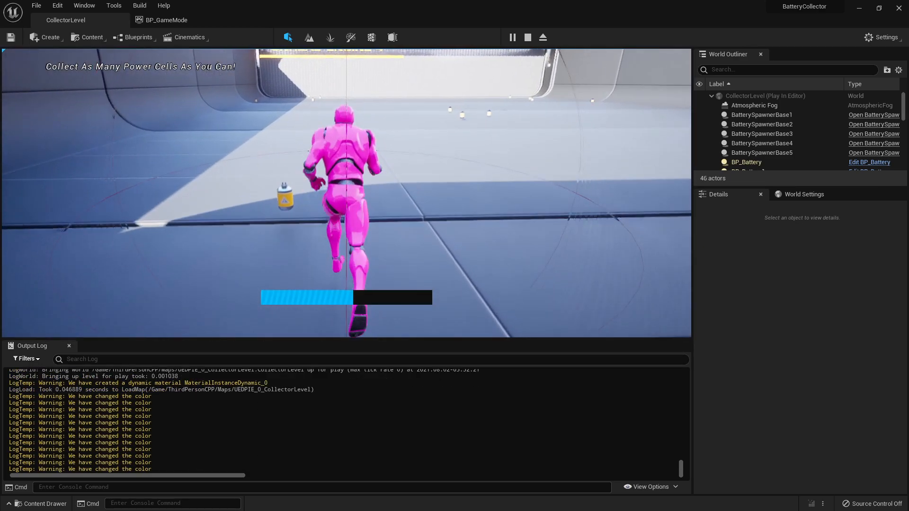